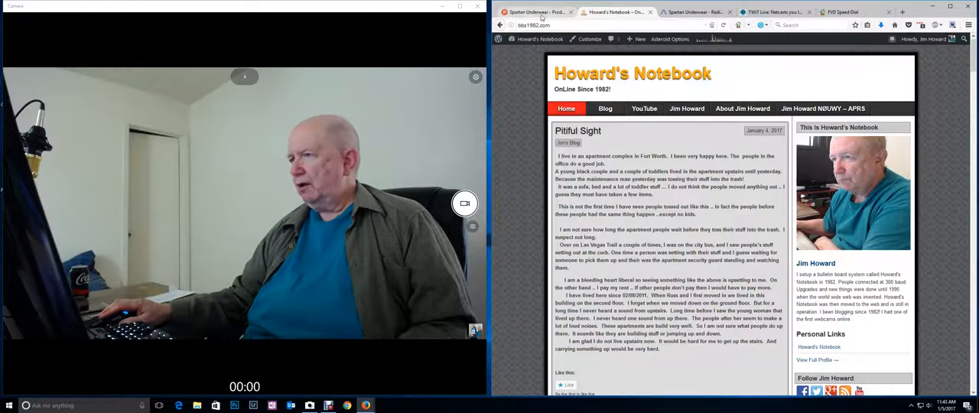
Step: Switch to the Spartan Underwear site showing the 'Be safe in style' section with its Vimeo embed
{"action": "left_click", "coordinate": [535, 12]}
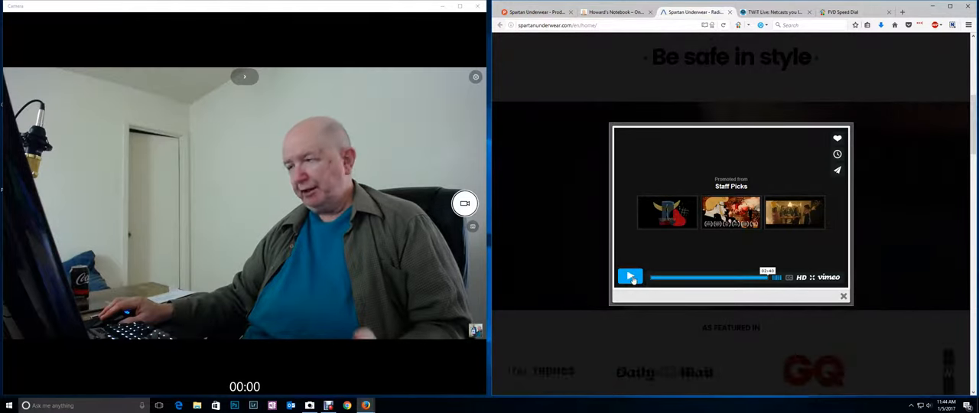
Step: Play the embedded Vimeo promo so the founder appears speaking on screen
{"action": "left_click", "coordinate": [630, 277]}
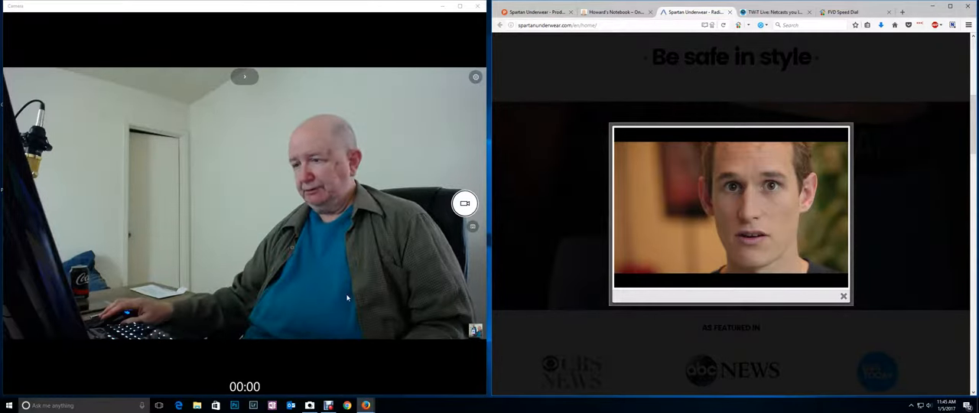
{"action": "left_click", "coordinate": [329, 406]}
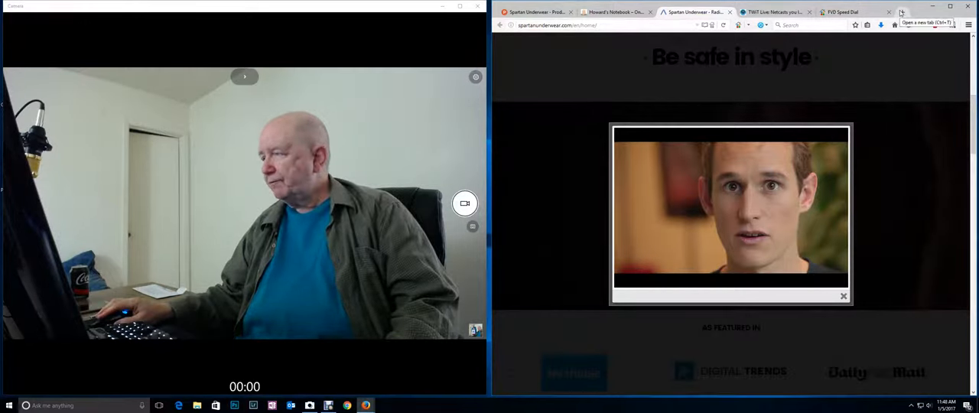
Step: Go to amazon.com in a new tab and enter 'spartan underwear' in the search box
{"action": "left_click", "coordinate": [901, 13]}
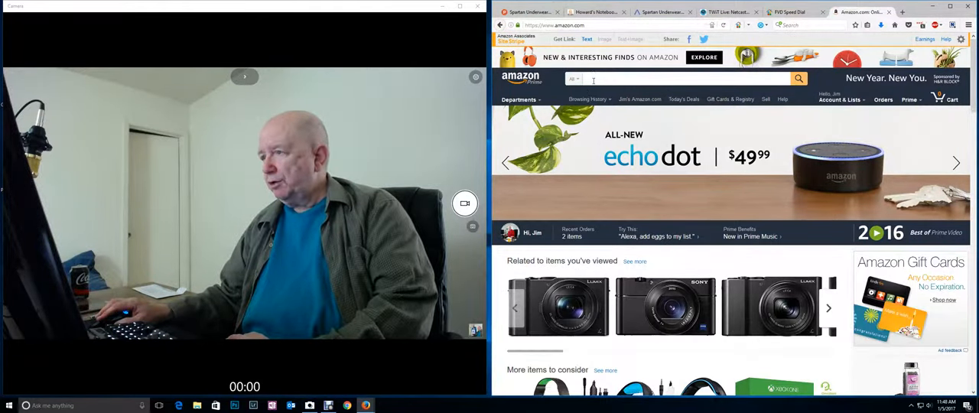
{"action": "type", "text": "sp"}
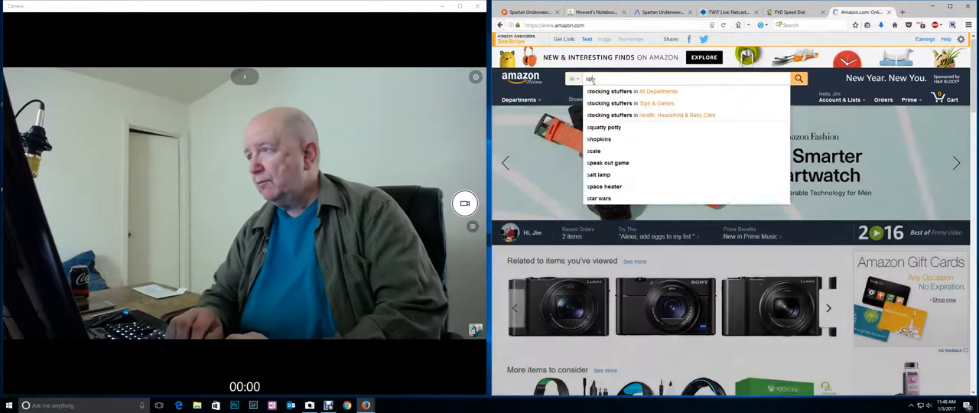
{"action": "type", "text": "spartan underware"}
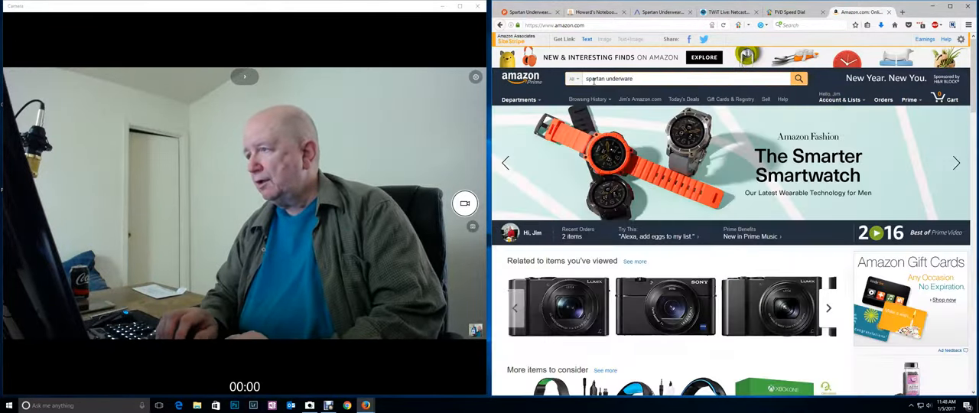
Step: Run the spartan underwear search and browse down through the mostly Michigan State results
{"action": "left_click", "coordinate": [799, 78]}
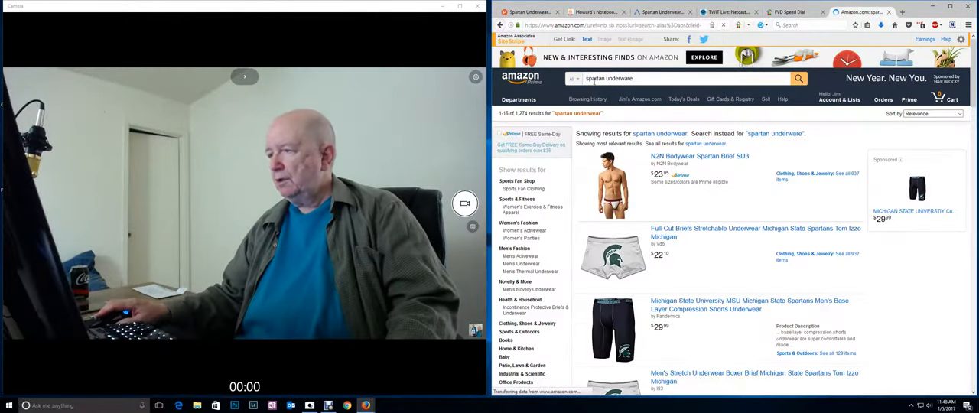
{"action": "scroll", "scroll_direction": "down", "scroll_amount": 3}
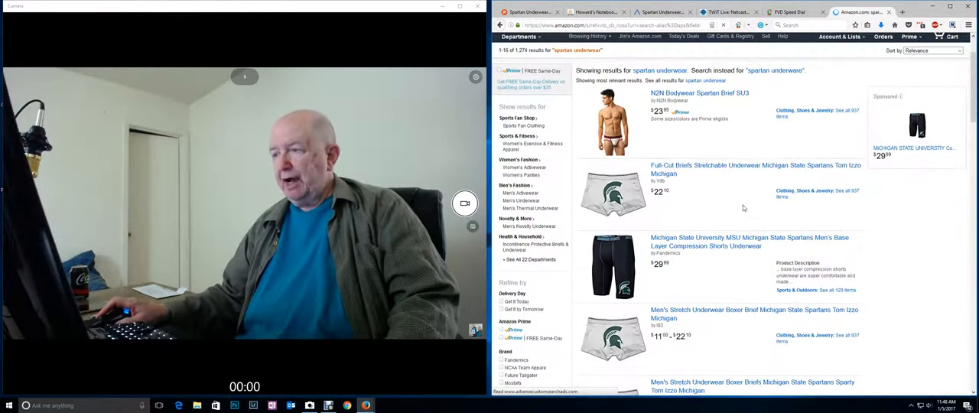
{"action": "scroll", "scroll_direction": "down", "scroll_amount": 3}
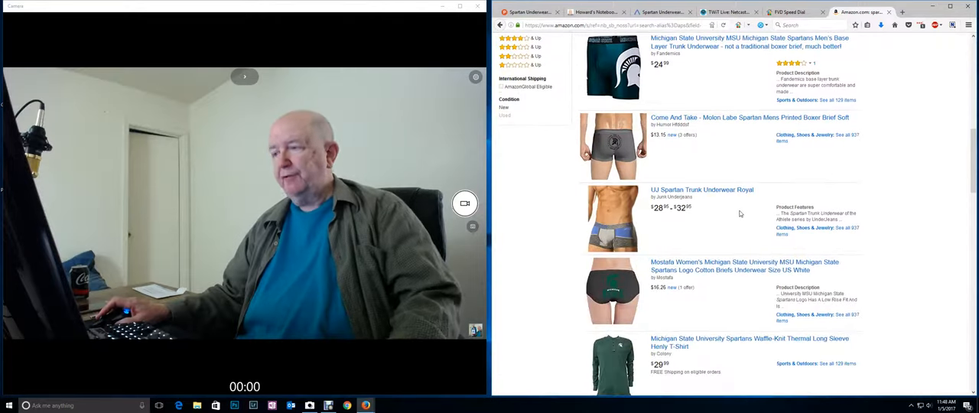
{"action": "scroll", "scroll_direction": "down", "scroll_amount": 3}
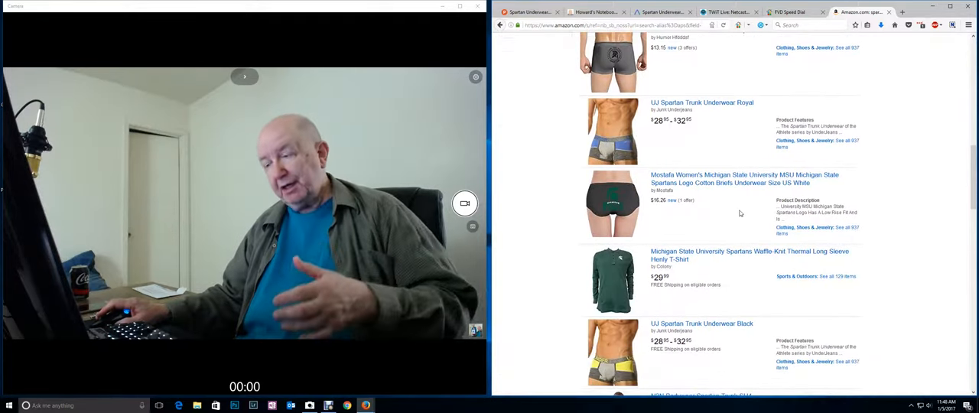
{"action": "scroll", "scroll_direction": "down", "scroll_amount": 3}
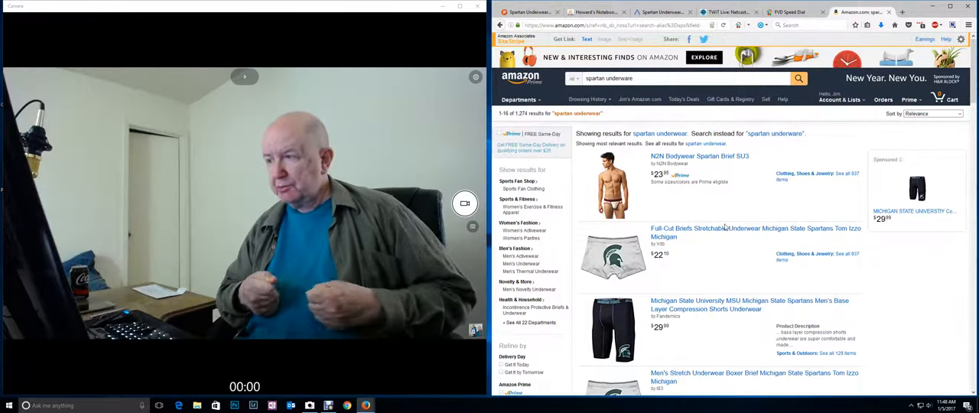
{"action": "scroll", "scroll_direction": "down", "scroll_amount": 3}
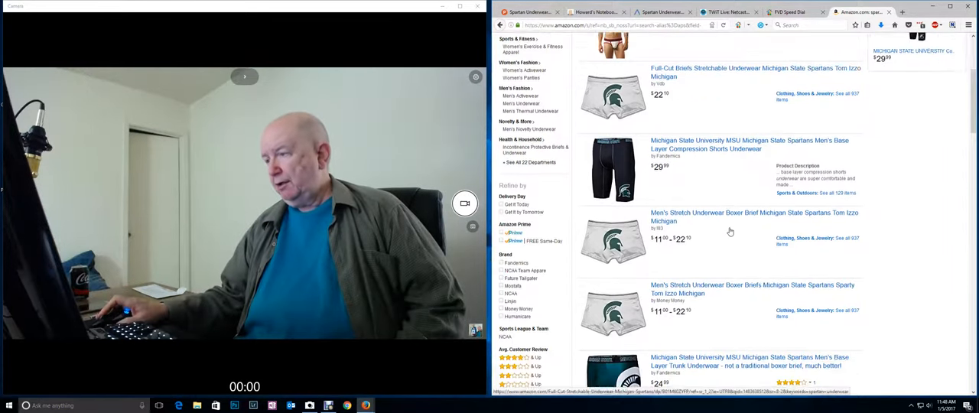
{"action": "scroll", "scroll_direction": "down", "scroll_amount": 3}
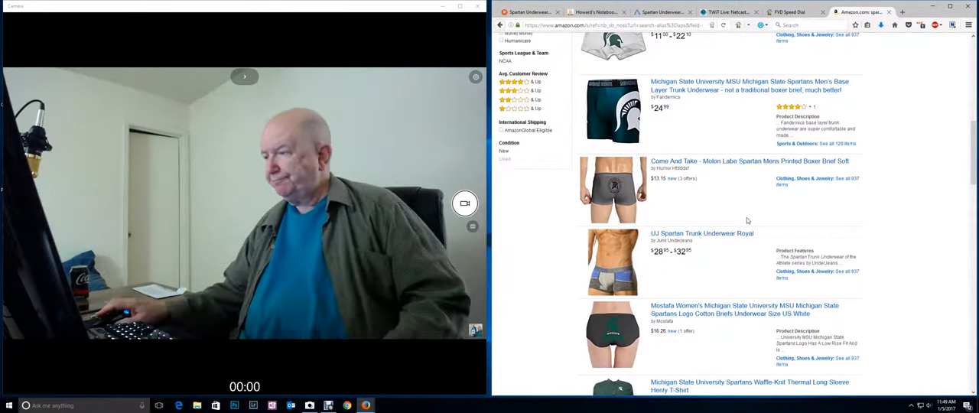
{"action": "scroll", "scroll_direction": "down", "scroll_amount": 3}
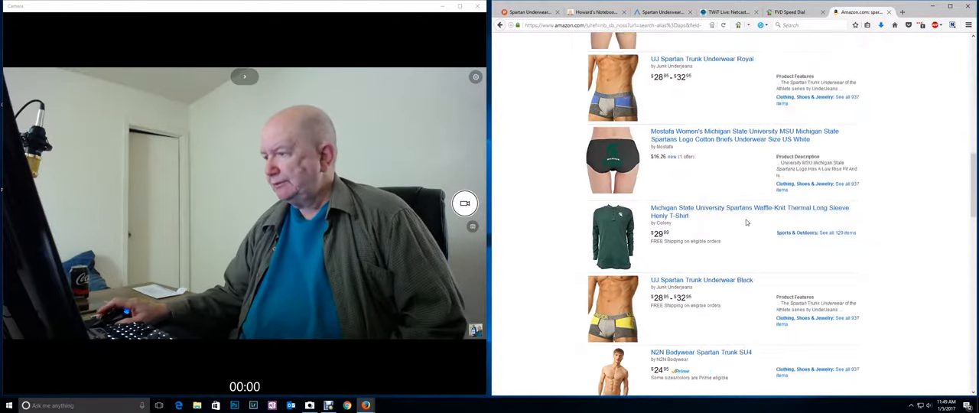
{"action": "scroll", "scroll_direction": "down", "scroll_amount": 3}
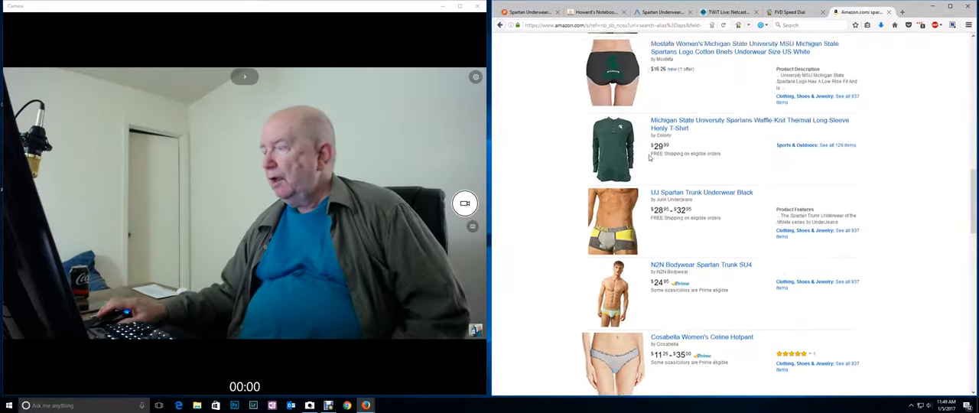
{"action": "scroll", "scroll_direction": "up", "scroll_amount": 3}
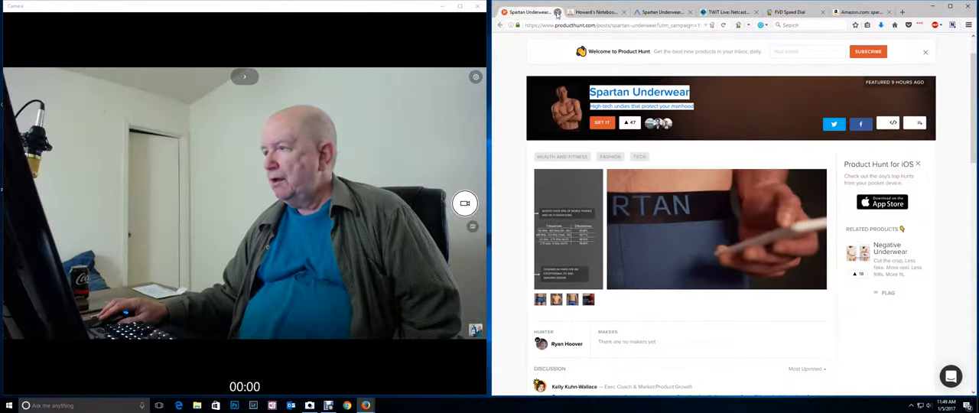
Step: Flip through the Howard's Notebook and Spartan Underwear tabs, ending on the TWiT Live special stream
{"action": "left_click", "coordinate": [523, 13]}
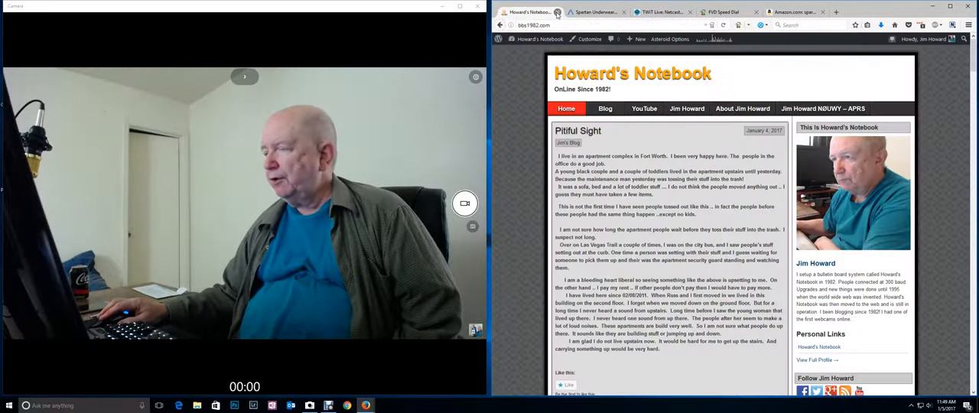
{"action": "left_click", "coordinate": [595, 12]}
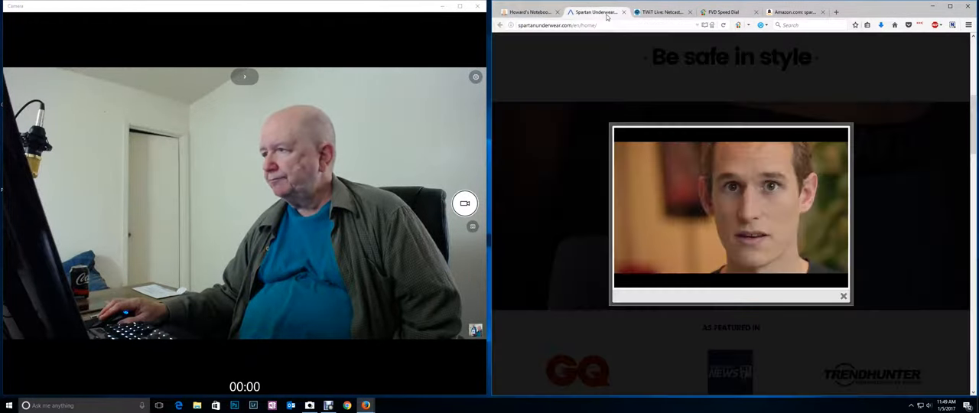
{"action": "left_click", "coordinate": [595, 13]}
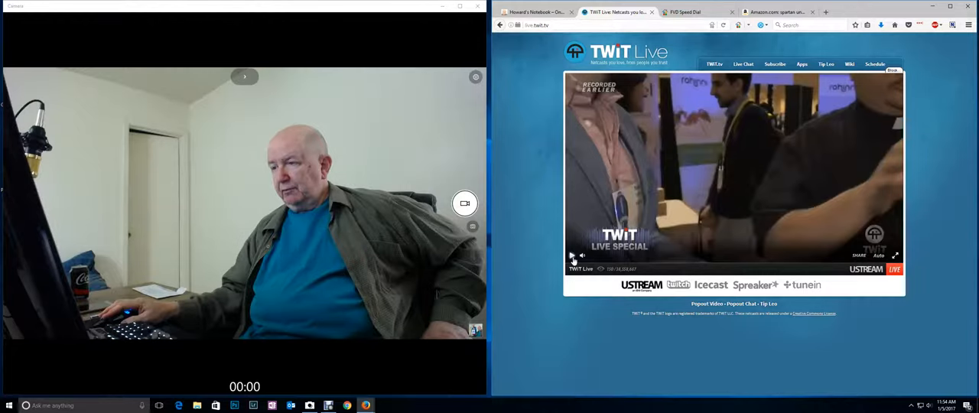
{"action": "left_click", "coordinate": [572, 255]}
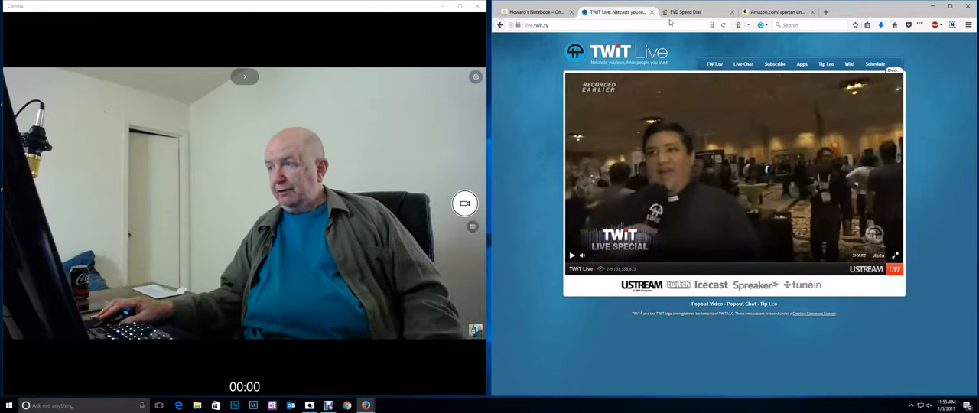
{"action": "mouse_move", "coordinate": [652, 14]}
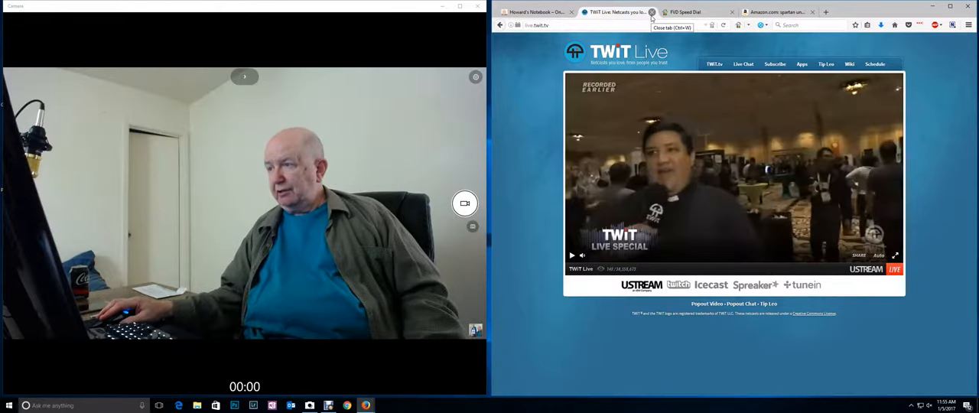